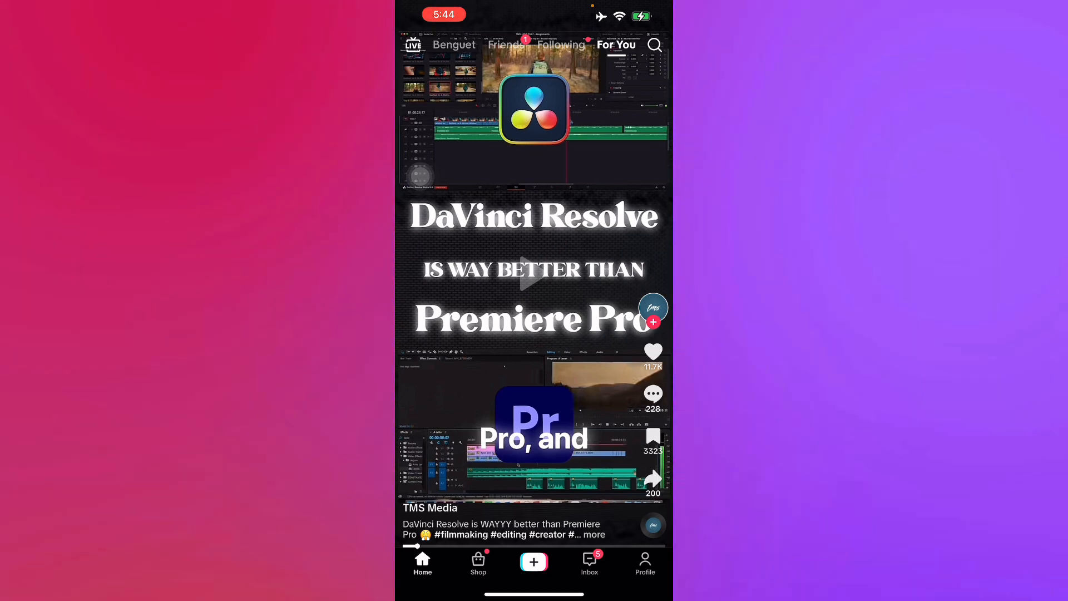
# Step: Exit the TikTok For You feed to the iPhone home screen
pyautogui.press('home')
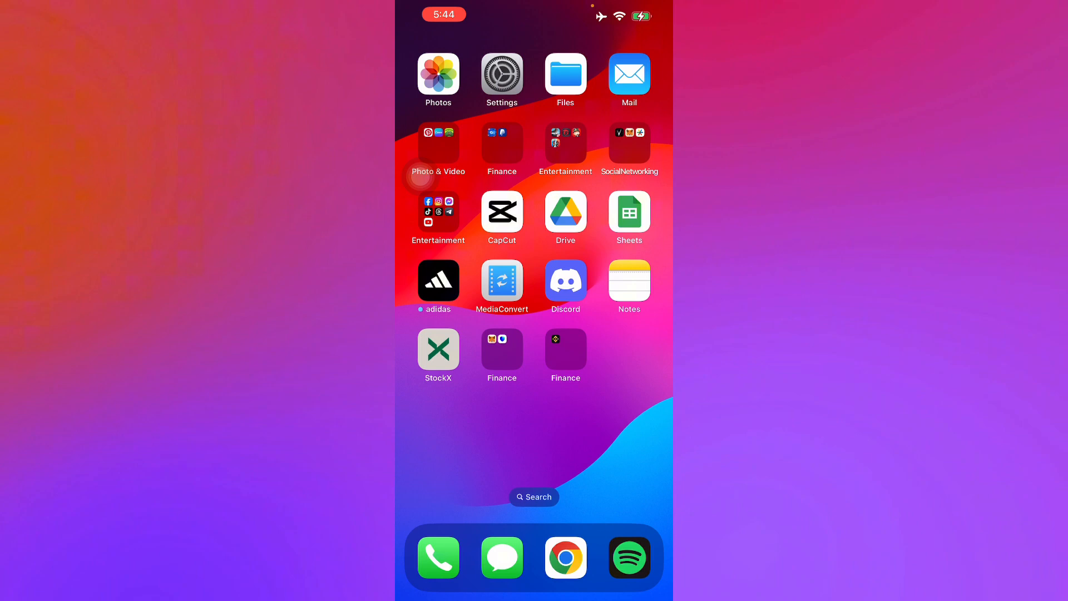
# Step: Open Settings to view iPhone Storage, where TikTok uses 2.32 GB
pyautogui.click(502, 73)
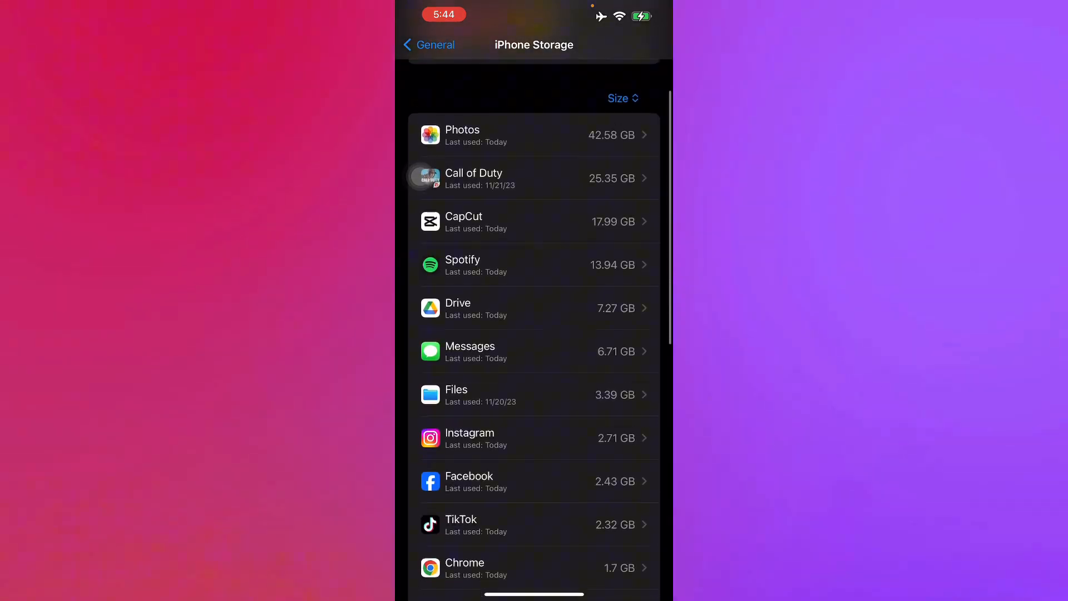
# Step: Scroll down the iPhone Storage app list
pyautogui.scroll(-3)
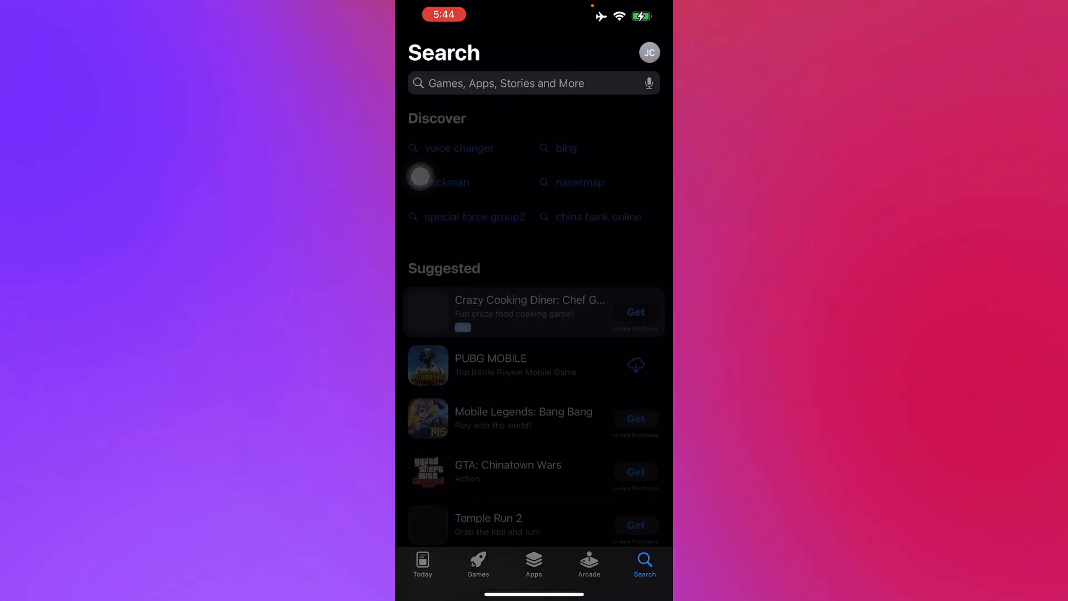
# Step: Search 'tiktok' and open the TikTok-Global Video Community app page
pyautogui.write('tiktok')
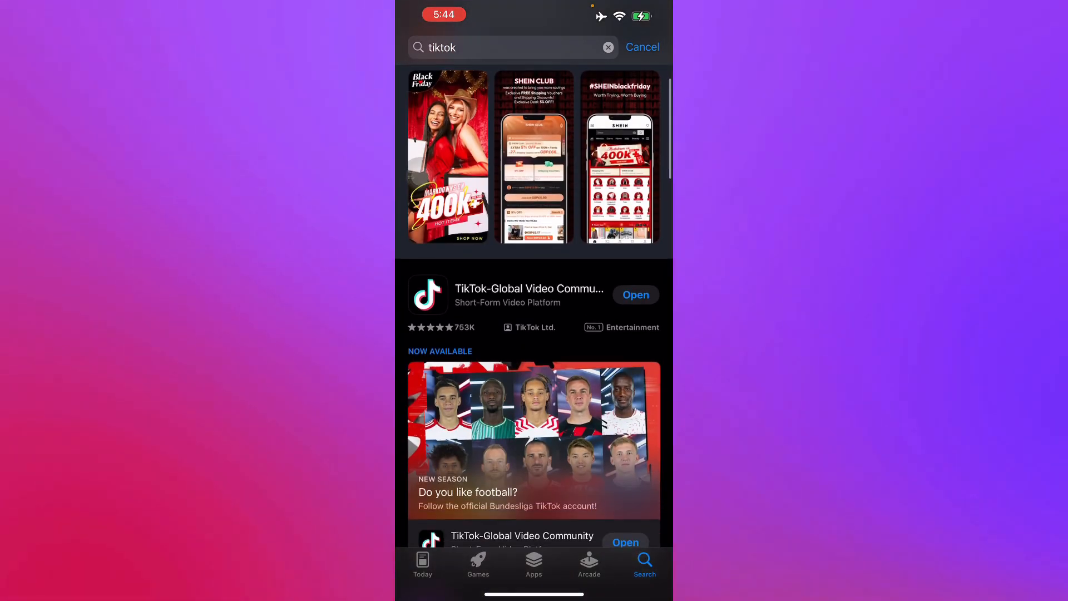
pyautogui.click(529, 289)
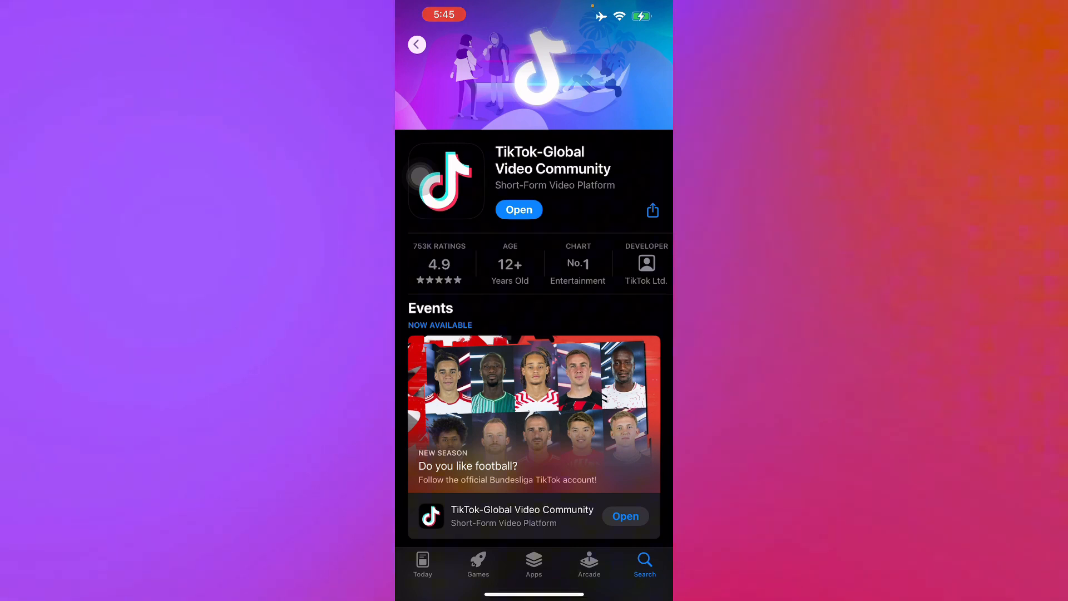
pyautogui.scroll(-3)
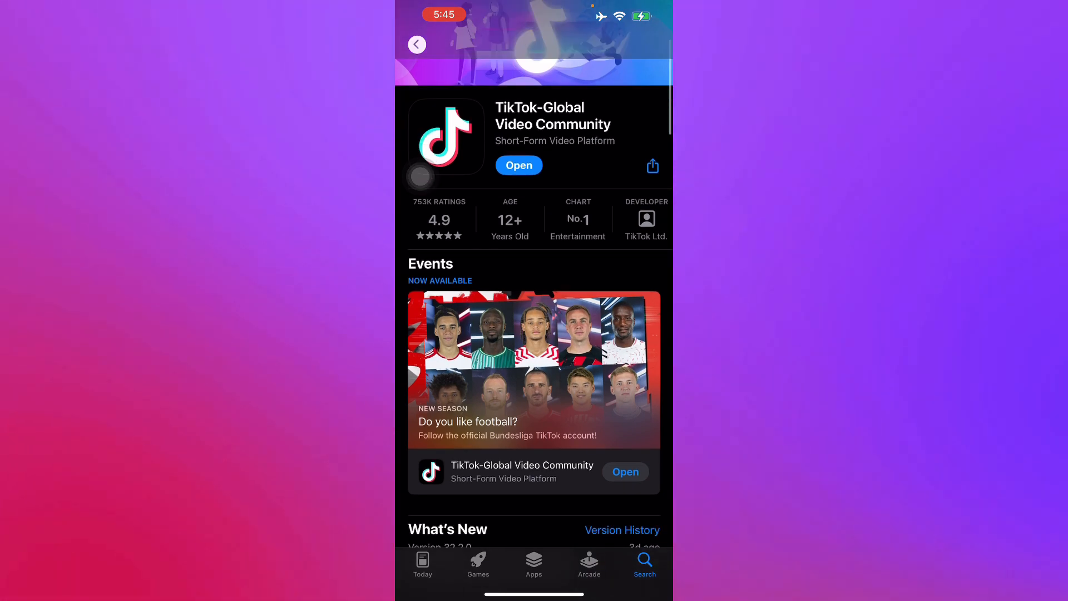
pyautogui.scroll(-3)
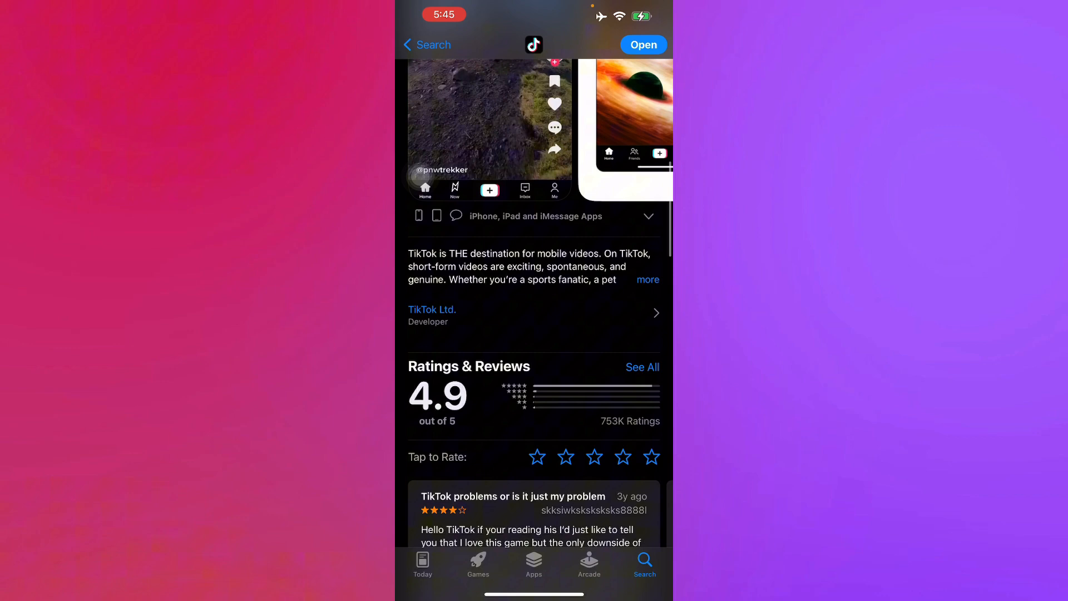
pyautogui.scroll(-3)
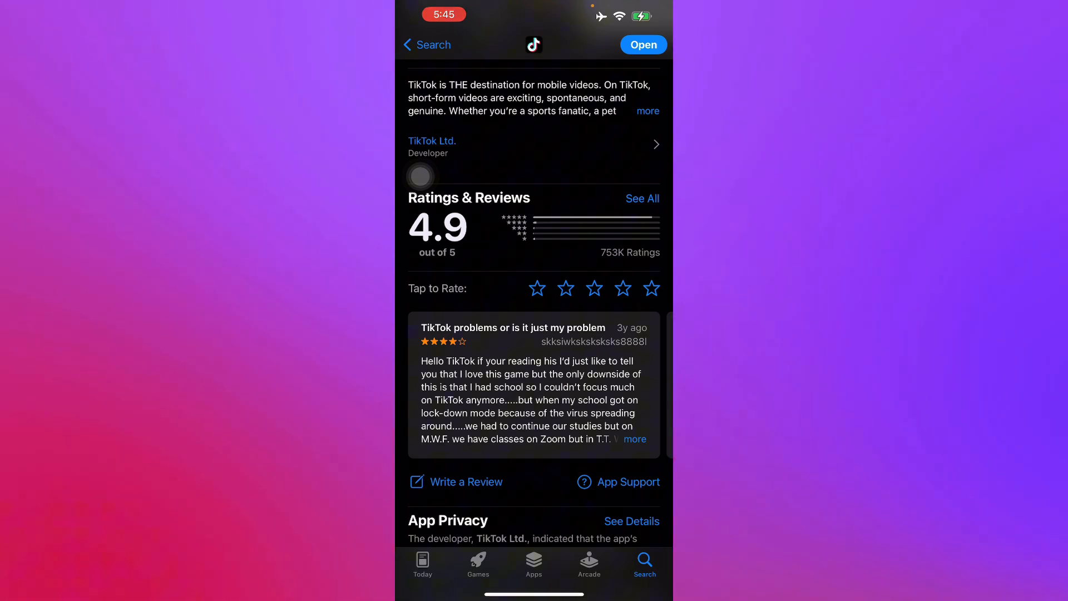
pyautogui.scroll(-3)
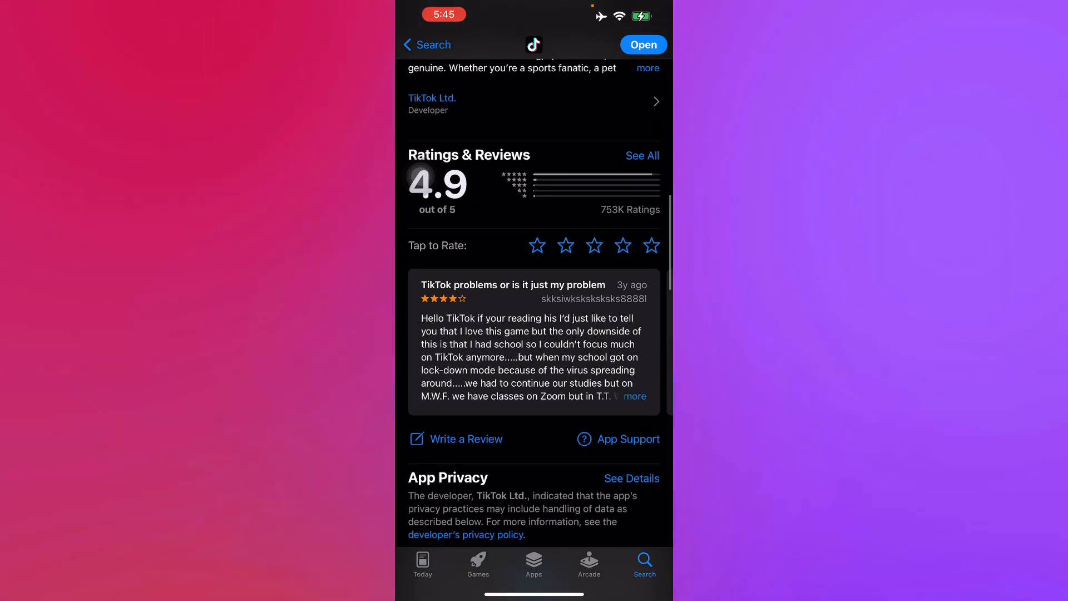